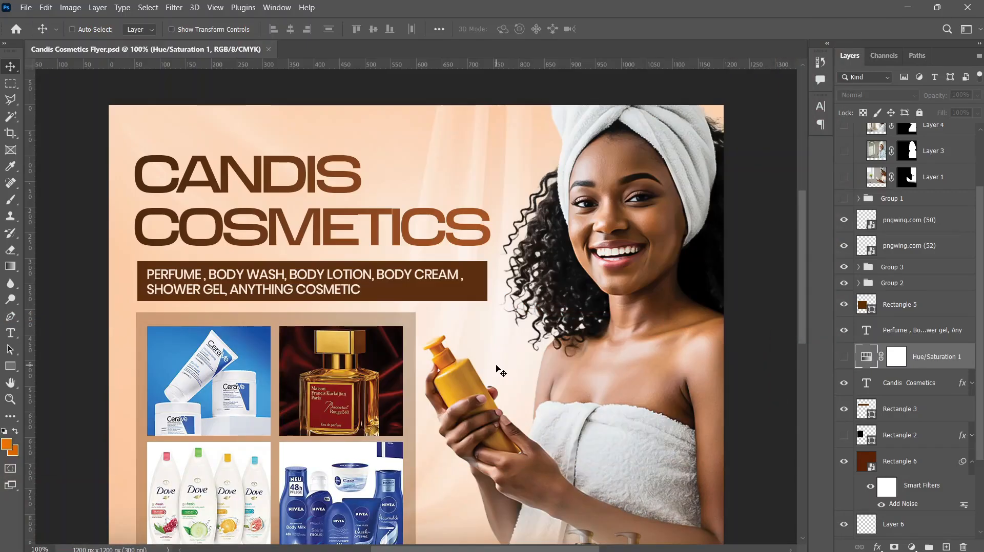
# - Make Layer 5, the towel-wrapped woman's photo, the active layer in the Candis Cosmetics flyer
pyautogui.rightClick(500, 371)
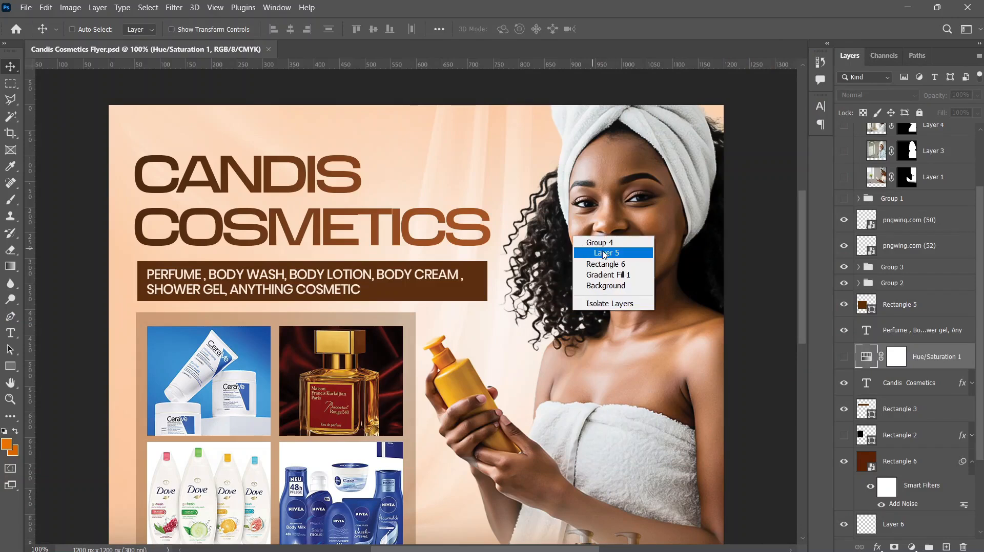
pyautogui.click(605, 253)
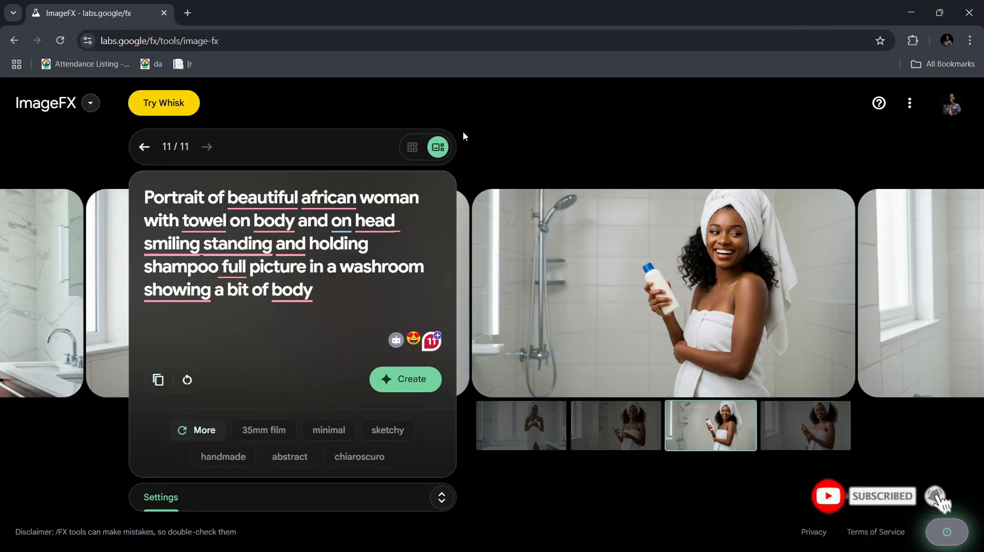
pyautogui.click(158, 41)
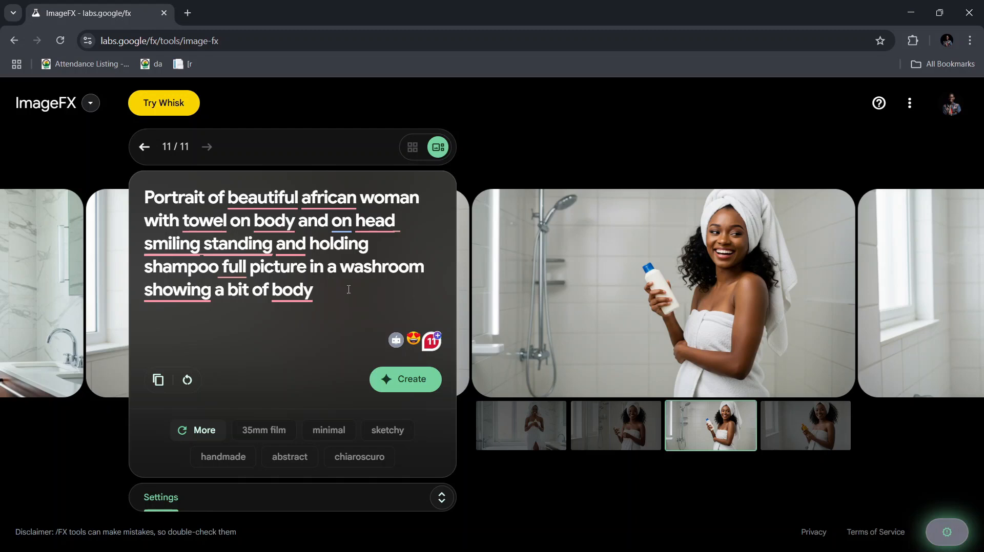
pyautogui.click(313, 289)
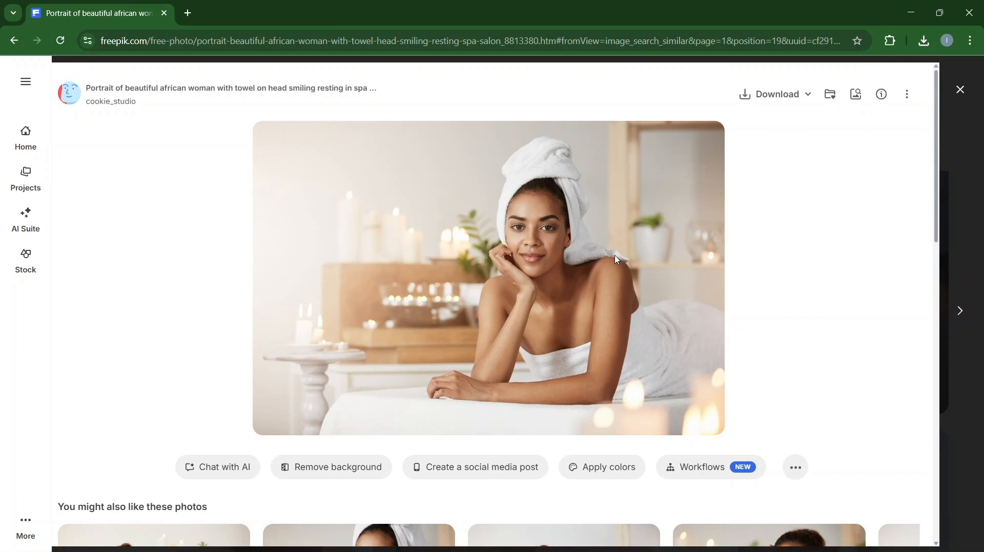
pyautogui.moveTo(161, 149)
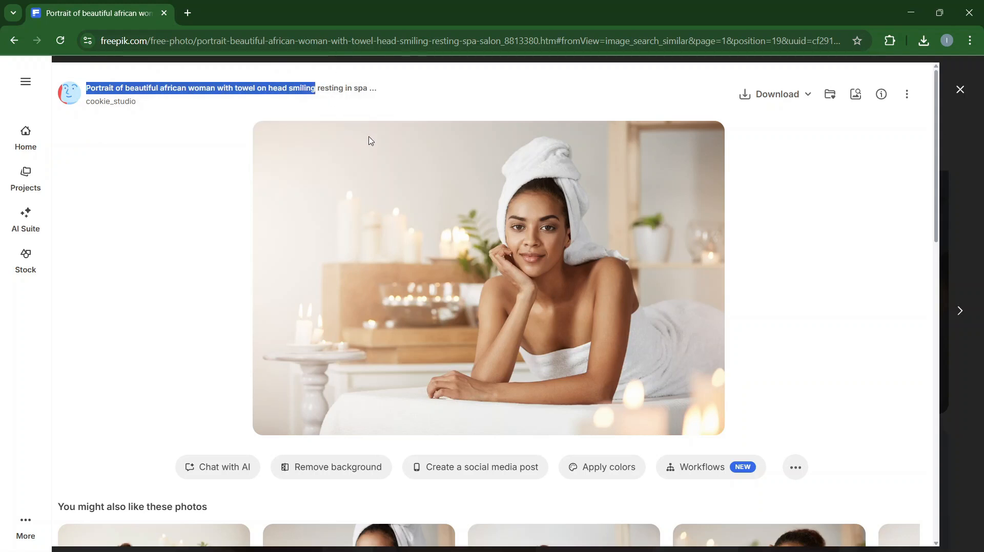
pyautogui.moveTo(382, 207)
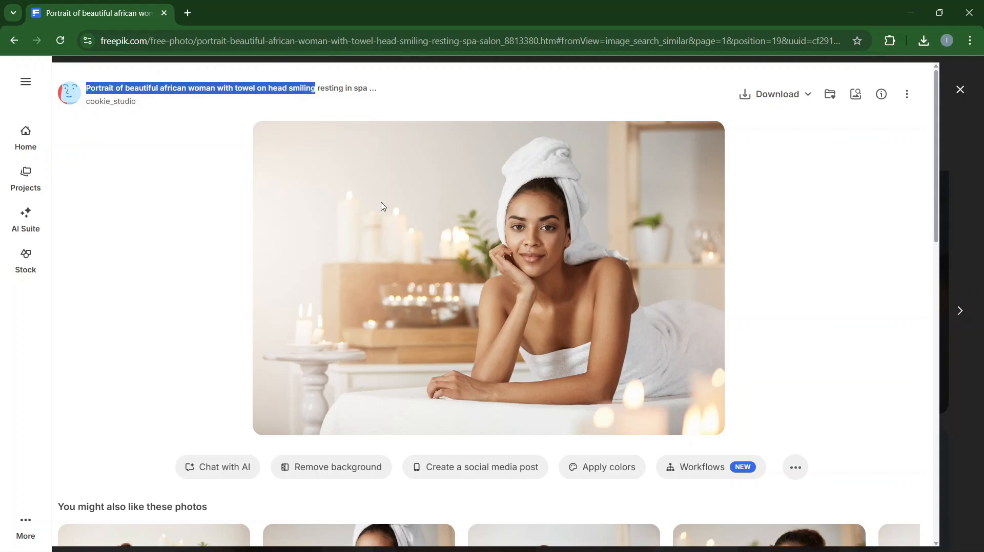
pyautogui.moveTo(376, 162)
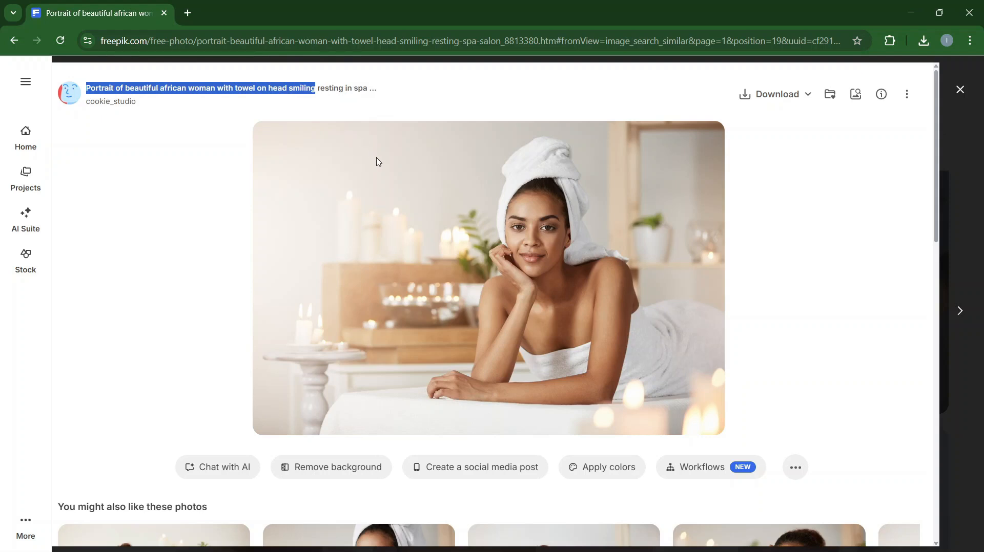
pyautogui.moveTo(441, 306)
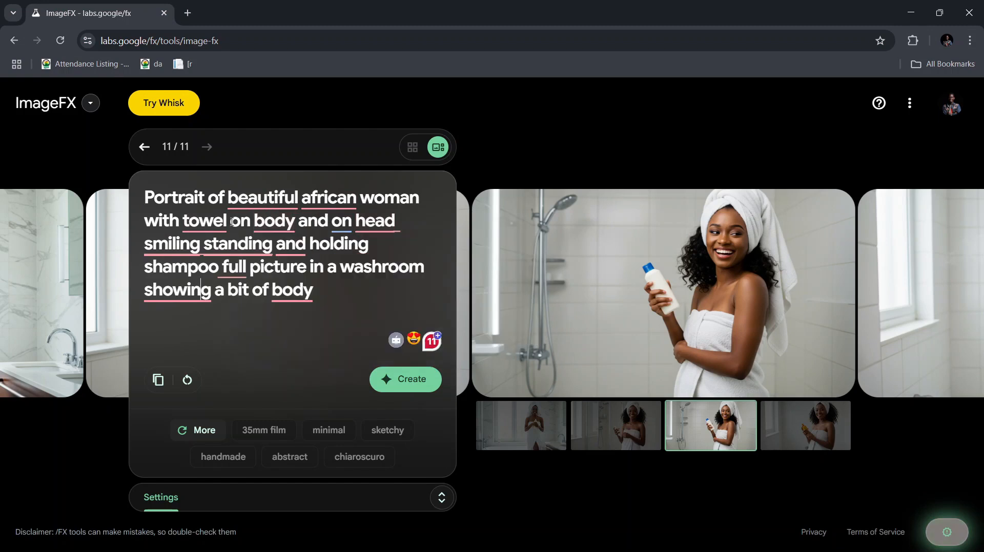
pyautogui.doubleClick(262, 221)
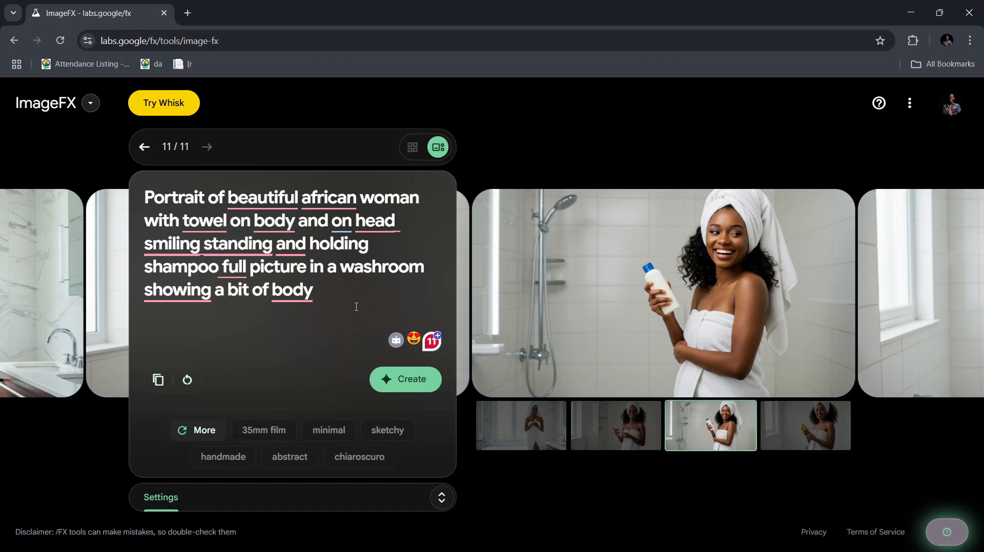
pyautogui.moveTo(860, 288)
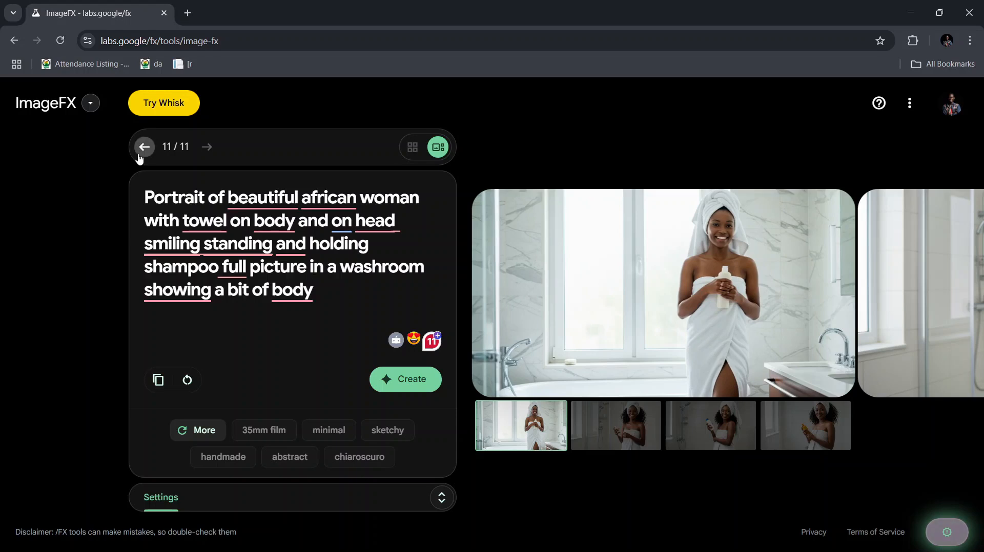
pyautogui.click(143, 147)
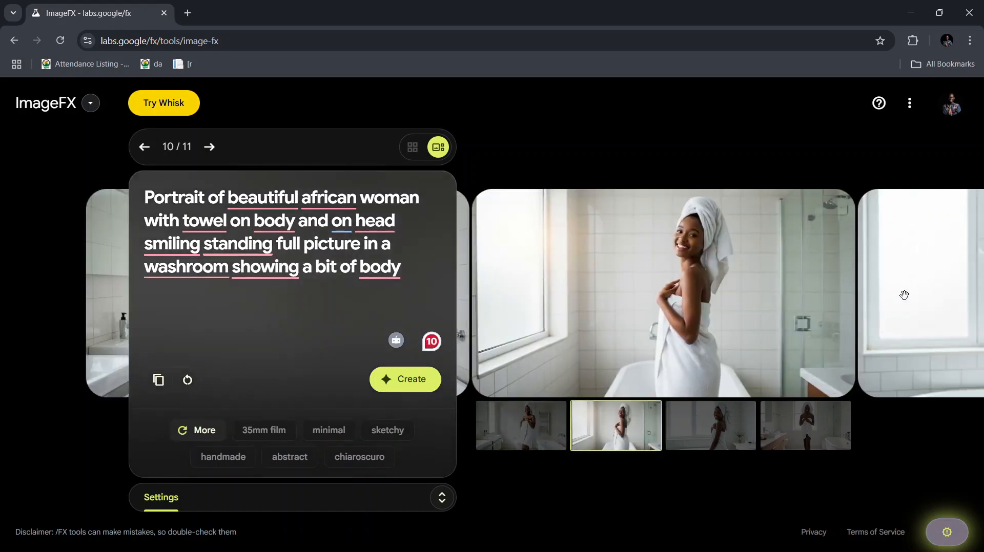
pyautogui.click(145, 146)
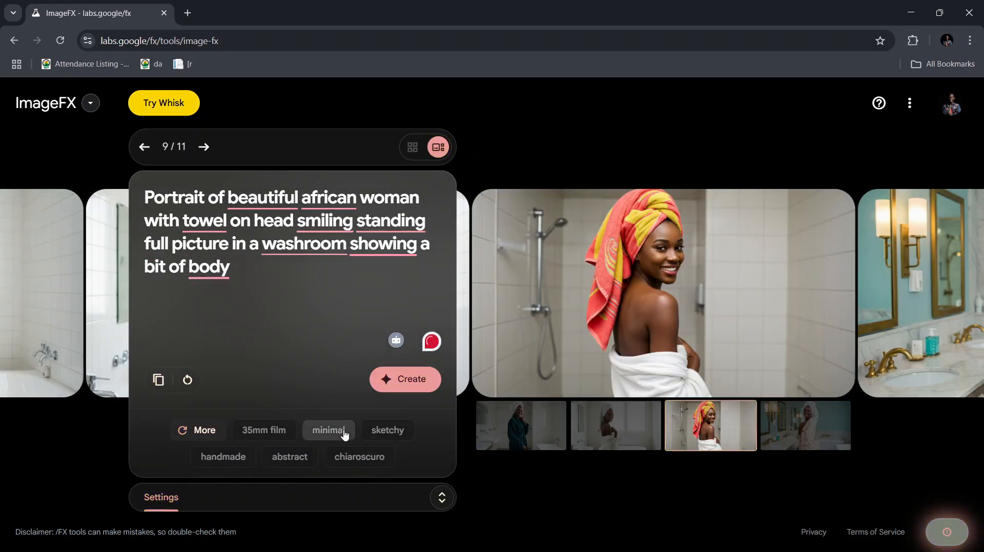
pyautogui.click(203, 147)
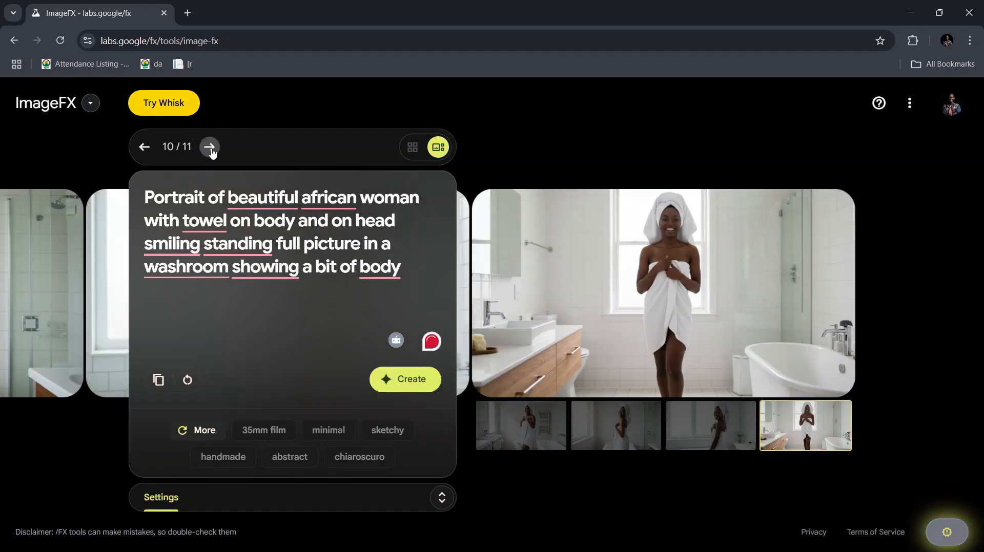
pyautogui.click(209, 146)
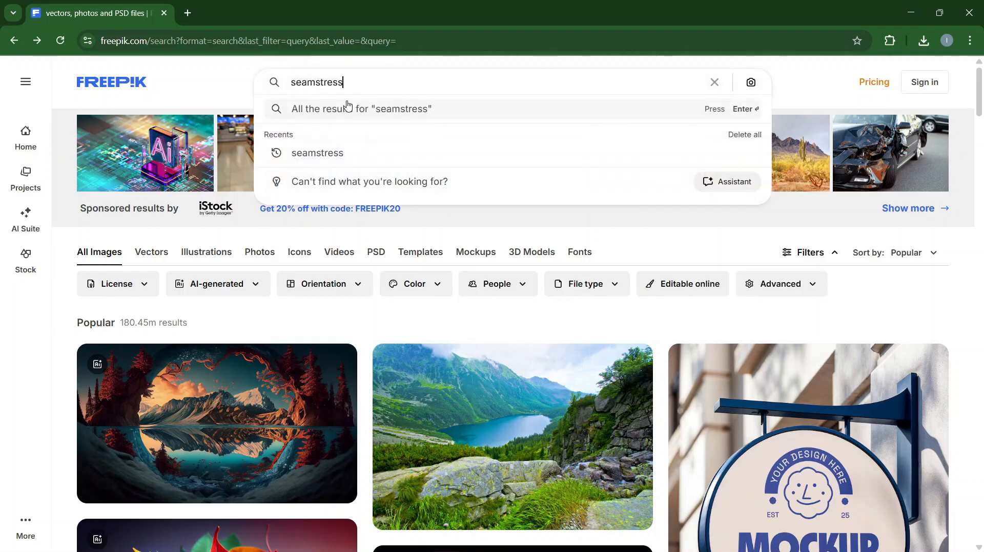
# - Search Freepik for seamstress images and open the african american tailor woman photo
pyautogui.press('Enter')
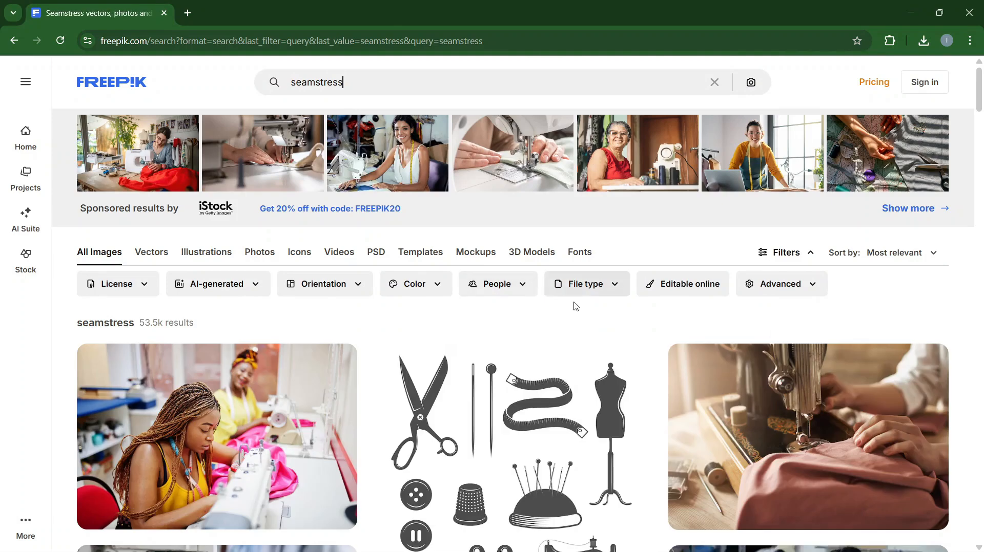
pyautogui.scroll(-3)
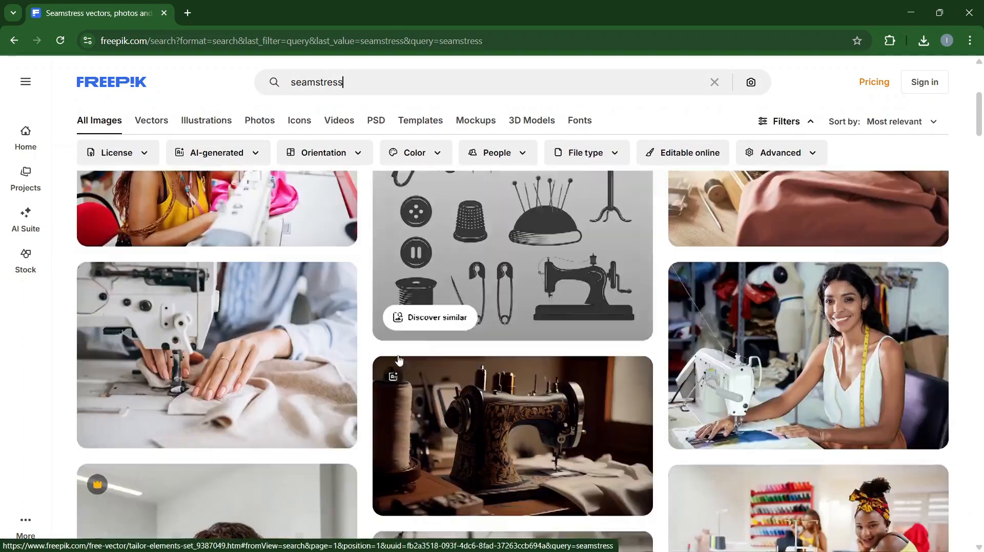
pyautogui.scroll(-3)
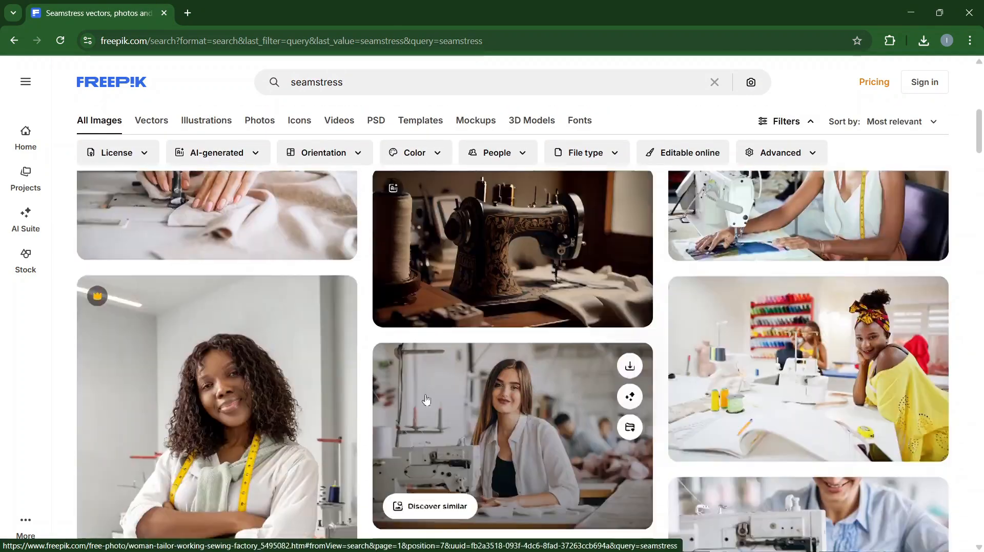
pyautogui.scroll(-3)
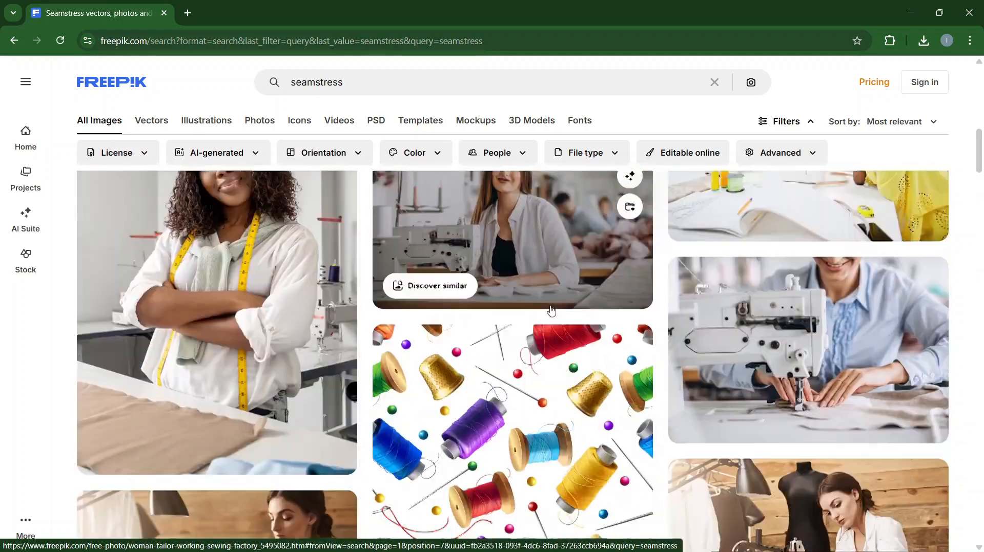
pyautogui.scroll(-3)
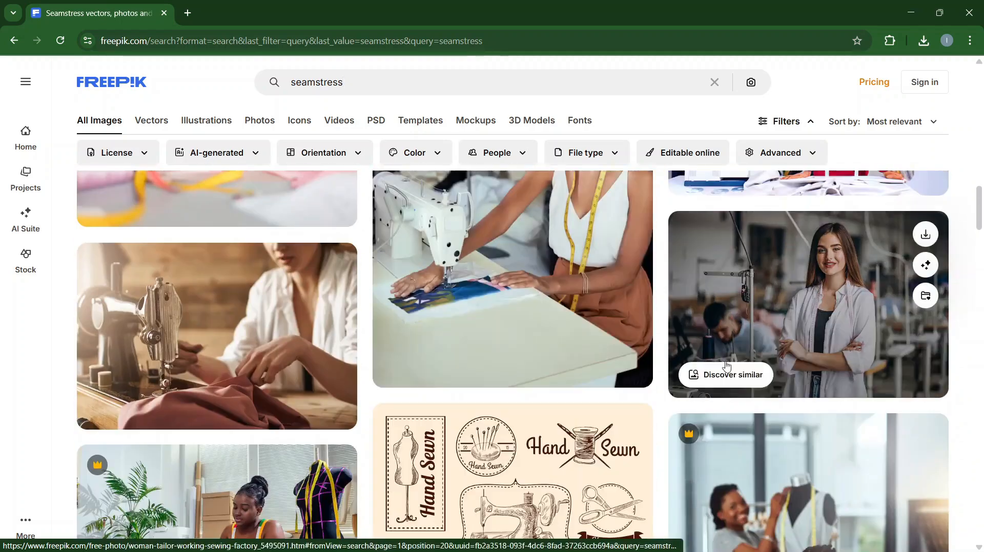
pyautogui.scroll(-3)
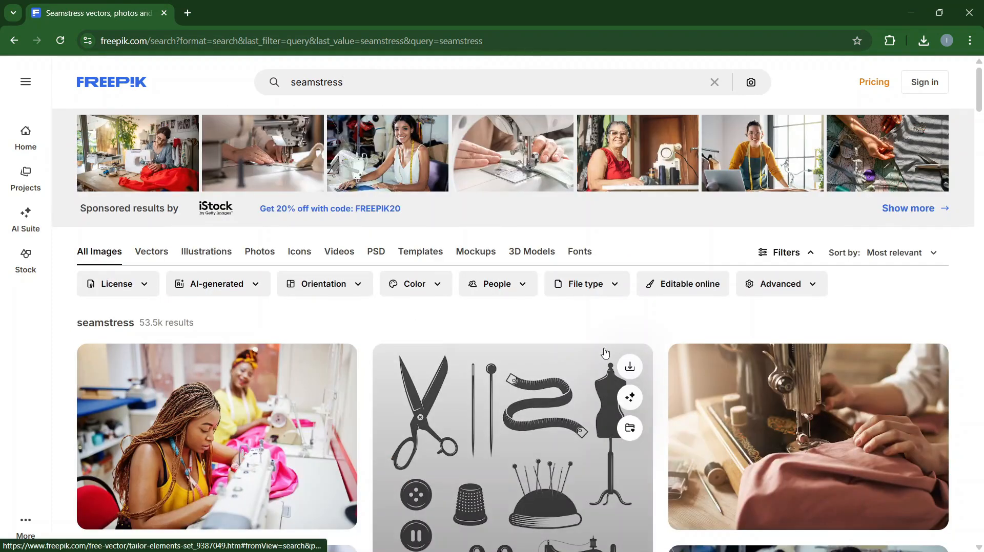
pyautogui.click(216, 437)
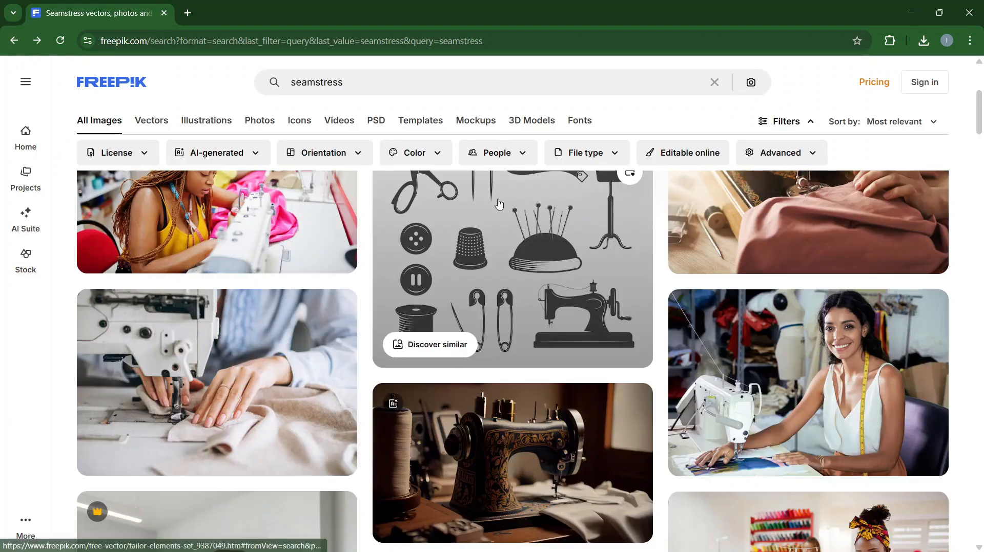
# - Select the opening words of the tailor photo's title to reuse as a prompt
pyautogui.scroll(-3)
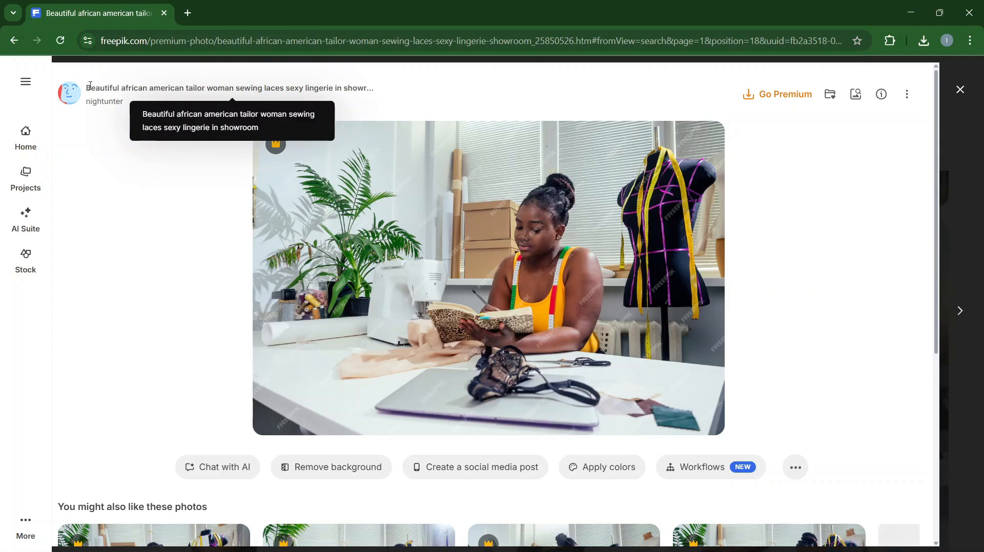
pyautogui.moveTo(86, 88); pyautogui.dragTo(217, 88)
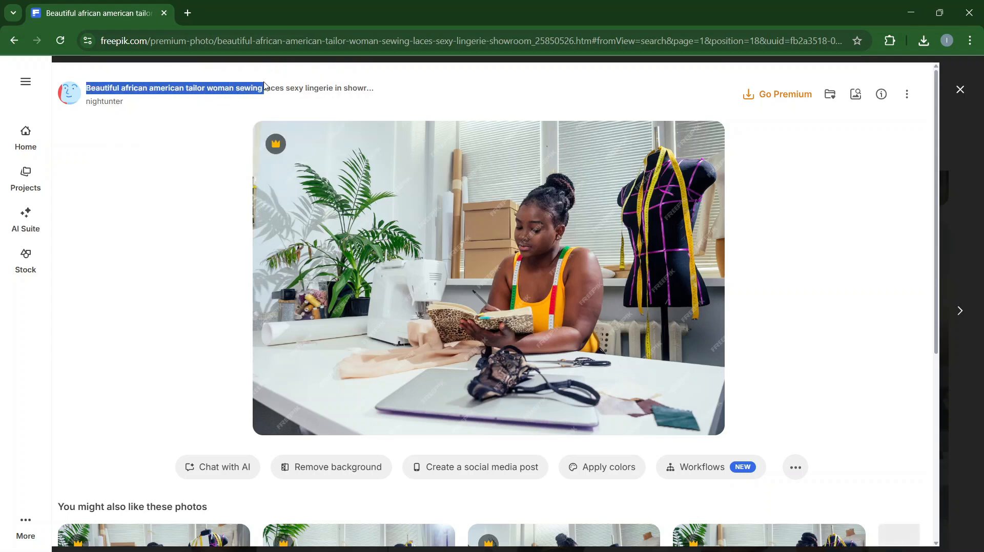
pyautogui.scroll(-3)
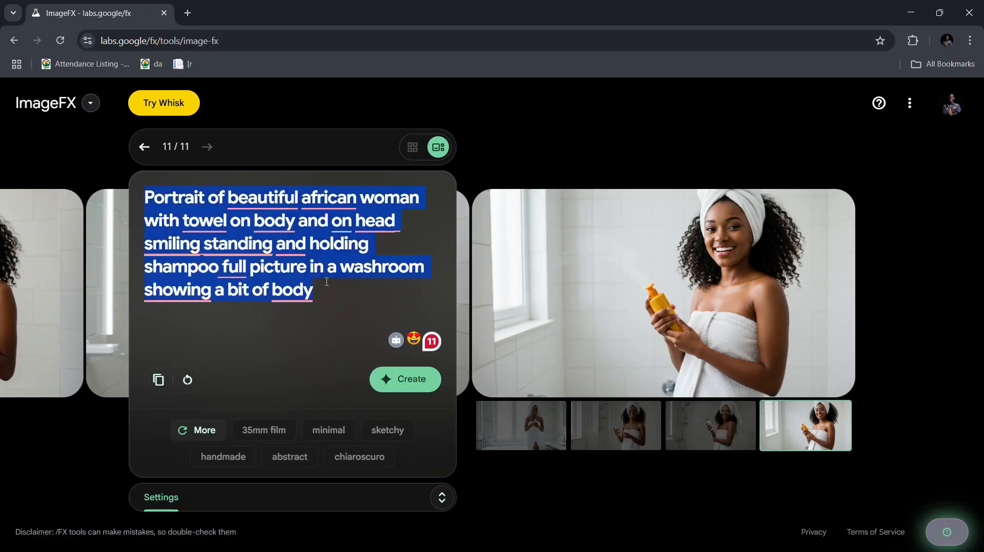
# - Generate images from 'Beautiful african american tailor woman sewing' and view the first result
pyautogui.write('Beautiful african american tailor woman sewing')
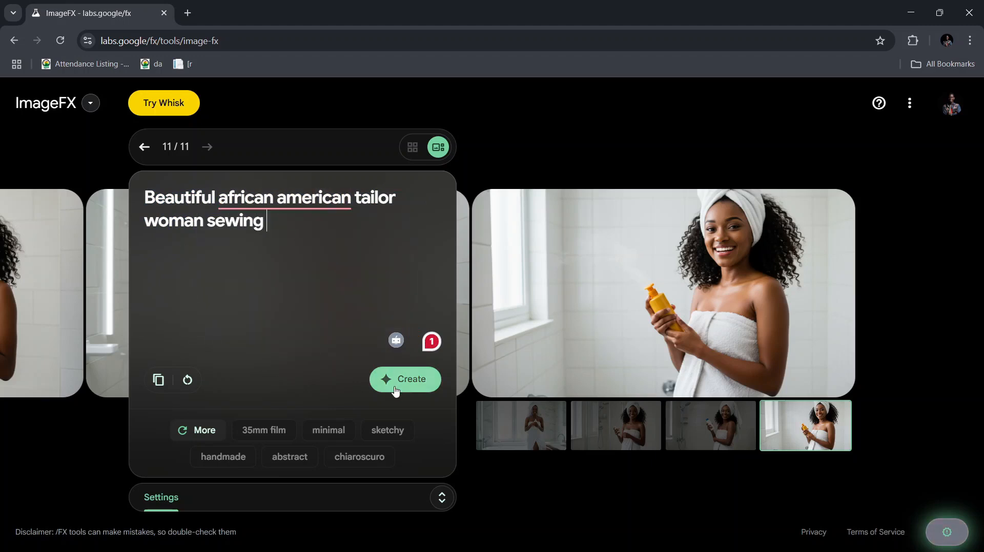
pyautogui.click(405, 379)
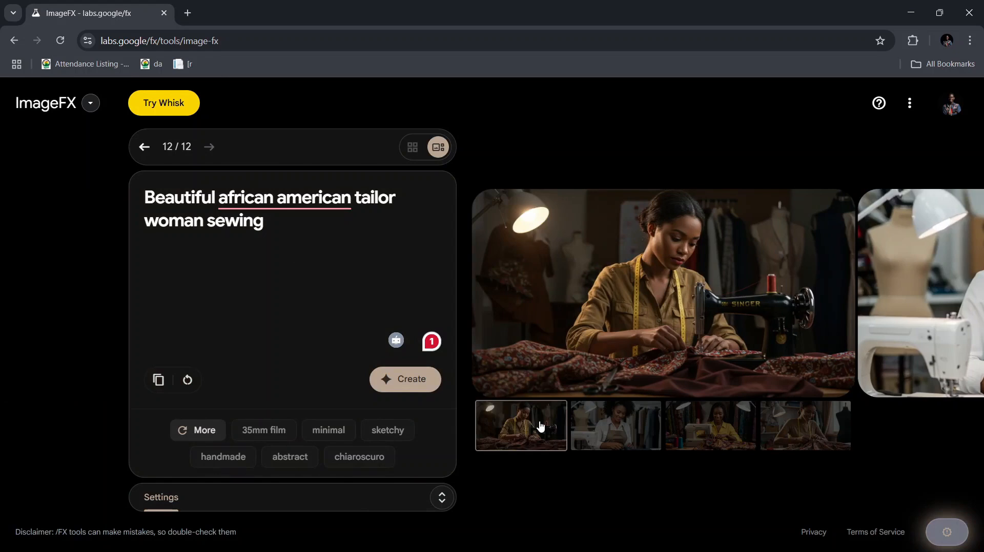
pyautogui.click(613, 425)
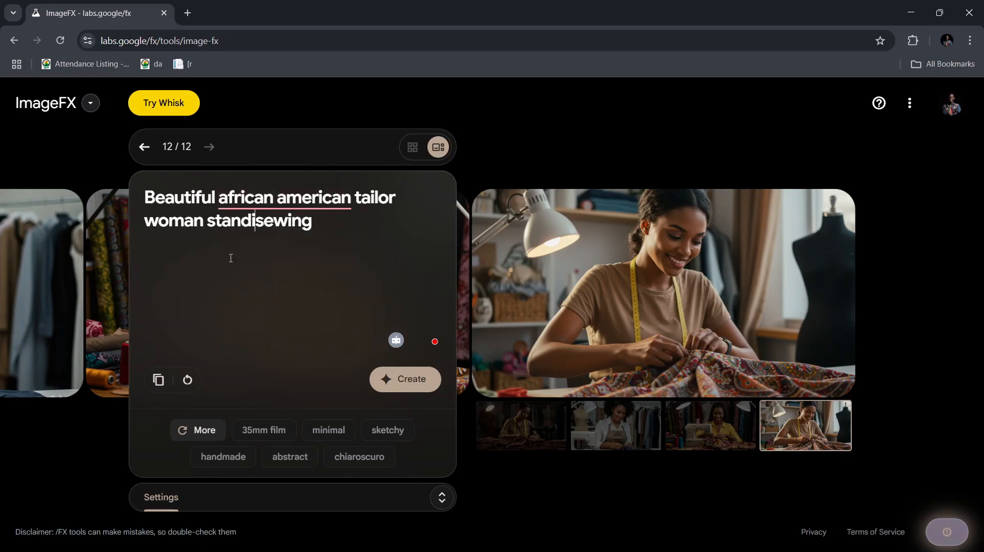
# - Regenerate the tailor woman 'standing in her shop', then select the plumber photo's title for the next prompt
pyautogui.write('in her shop')
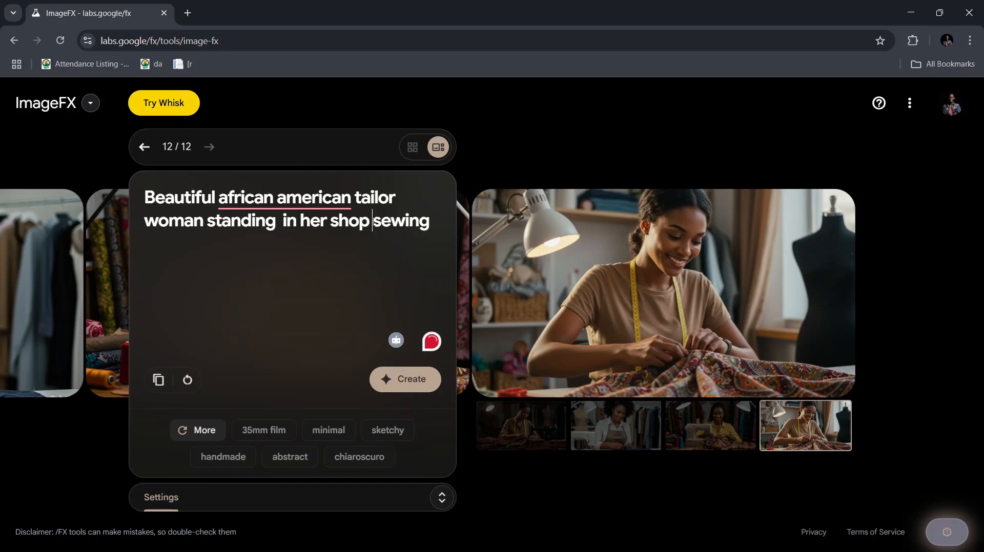
pyautogui.click(405, 379)
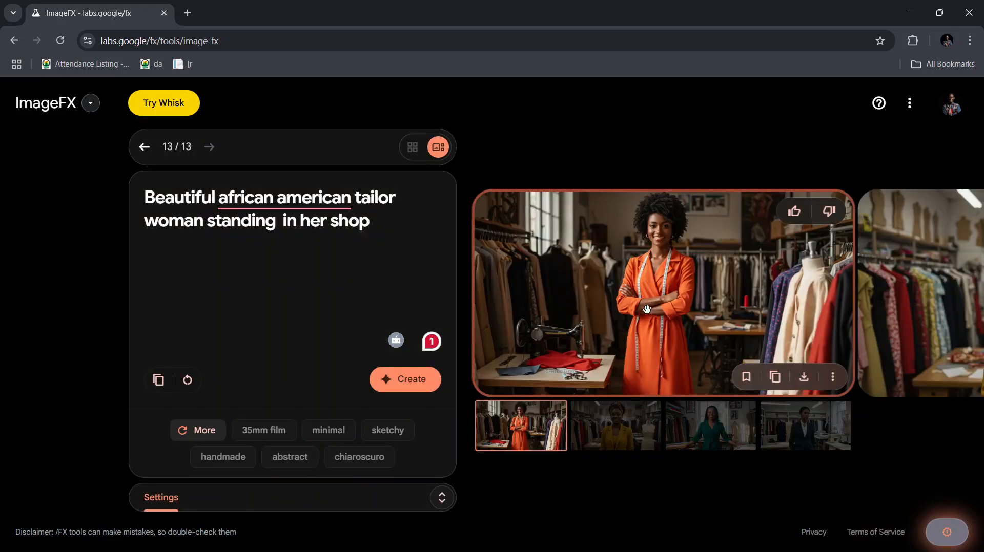
pyautogui.moveTo(687, 306)
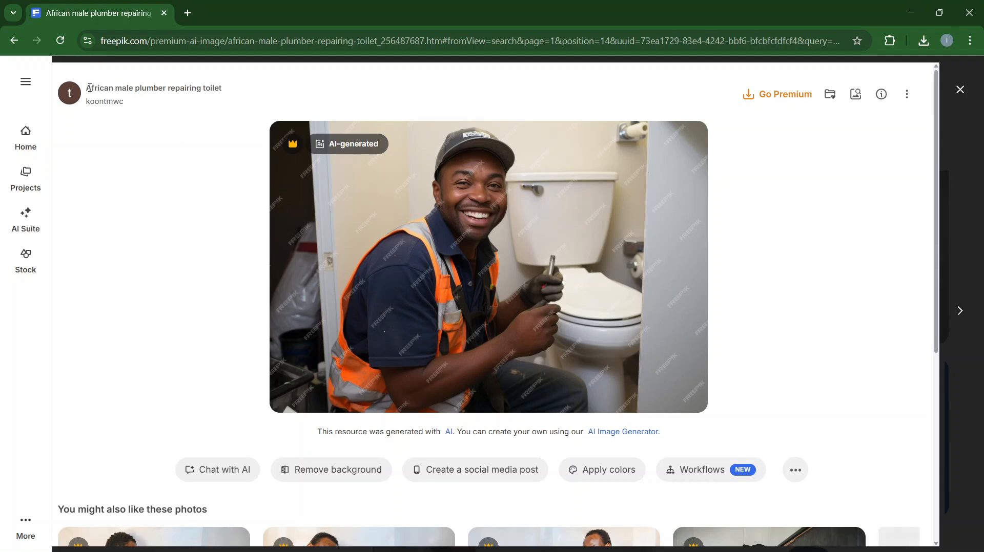
pyautogui.tripleClick(153, 88)
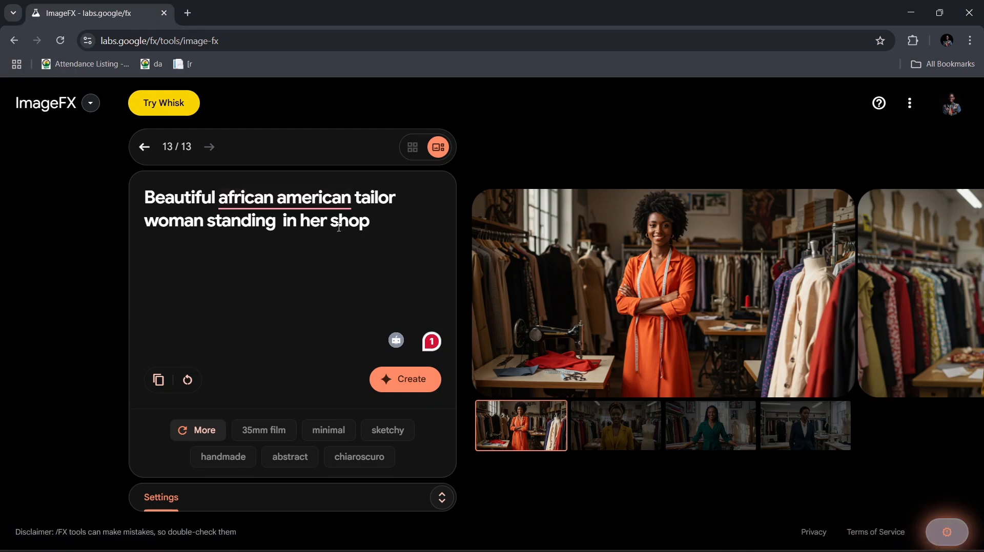
# - Generate images of an African male plumber repairing a sink and view the third and fourth results
pyautogui.write('African male plumber repairing toilet')
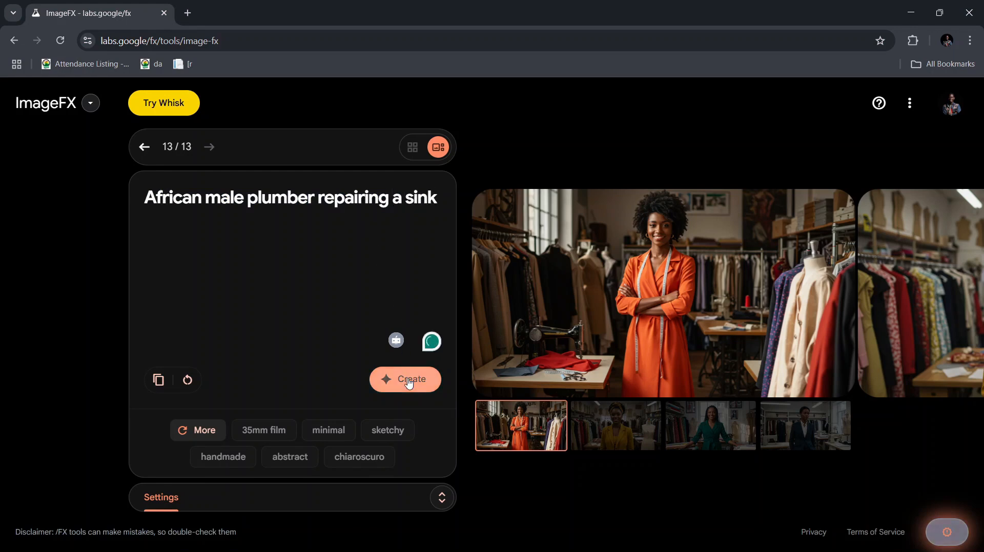
pyautogui.click(405, 379)
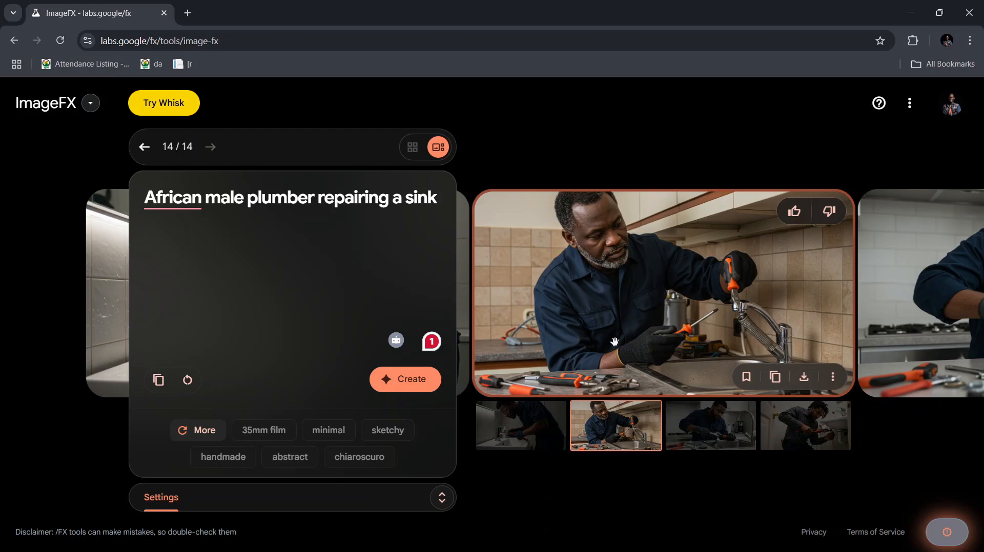
pyautogui.click(710, 425)
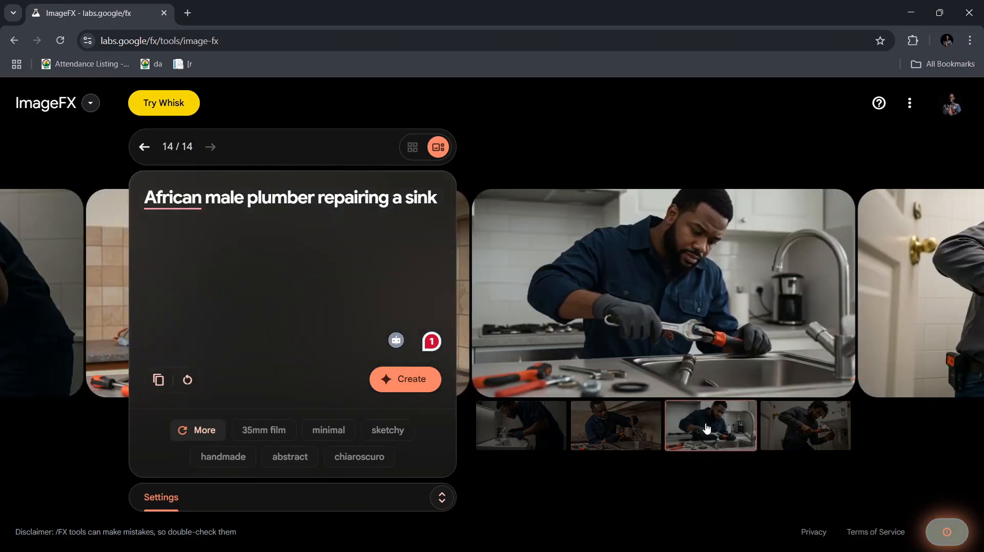
pyautogui.click(806, 426)
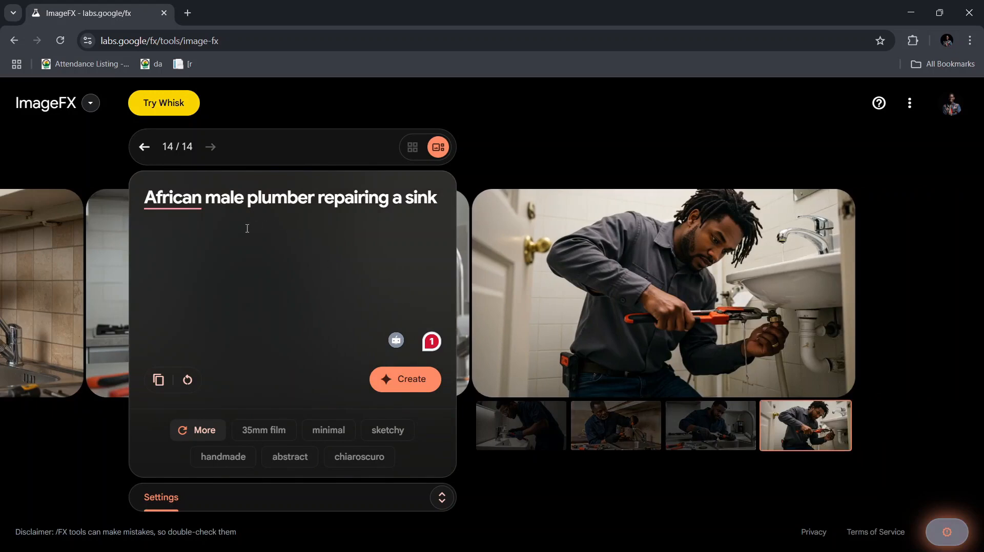
# - Look through the remaining plumber results, viewing the second, fourth and first images
pyautogui.doubleClick(173, 196)
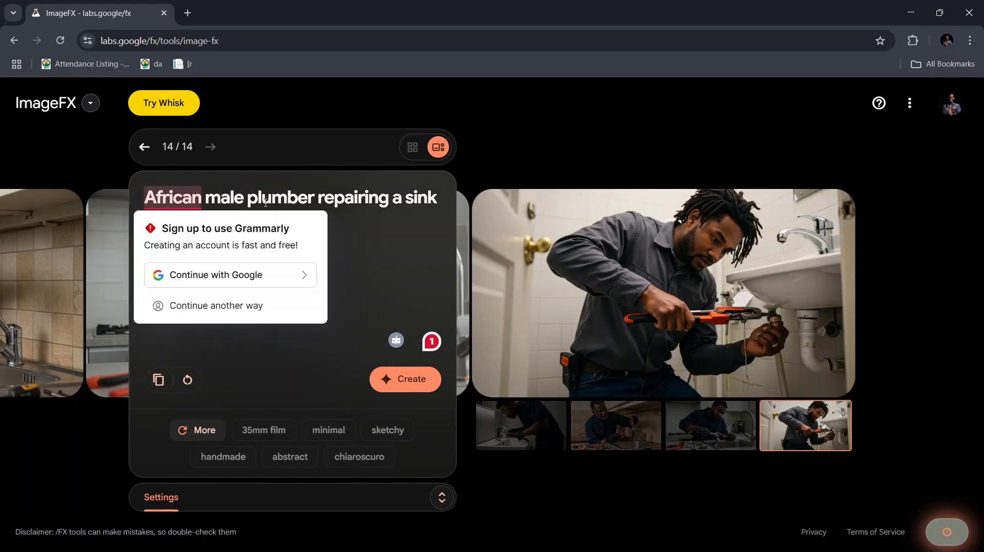
pyautogui.click(614, 425)
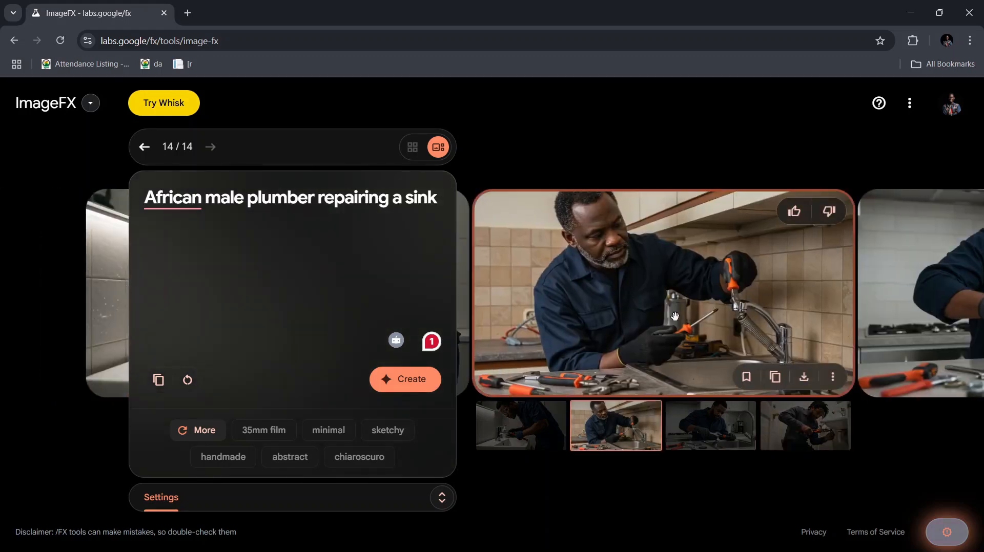
pyautogui.click(805, 425)
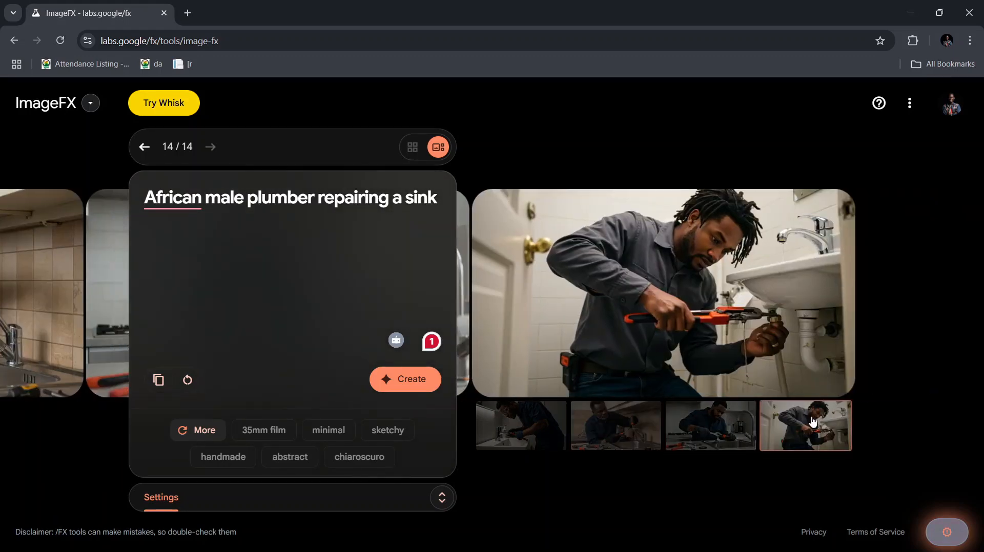
pyautogui.click(521, 425)
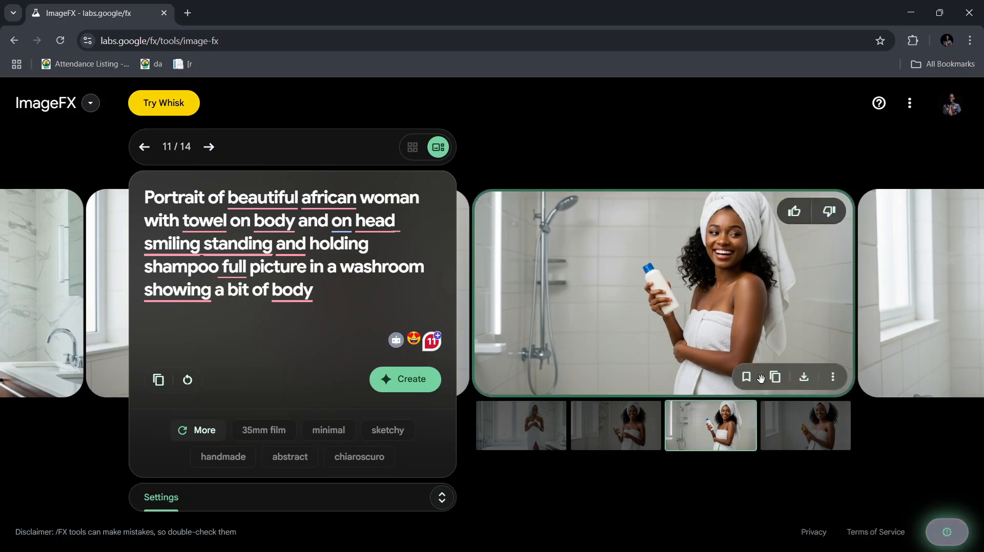
pyautogui.moveTo(803, 378)
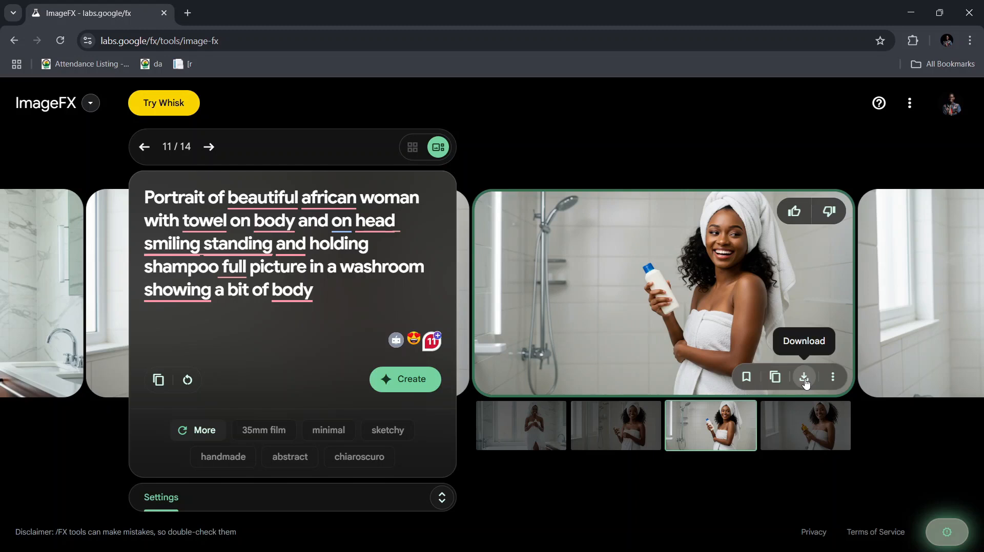
pyautogui.moveTo(544, 346)
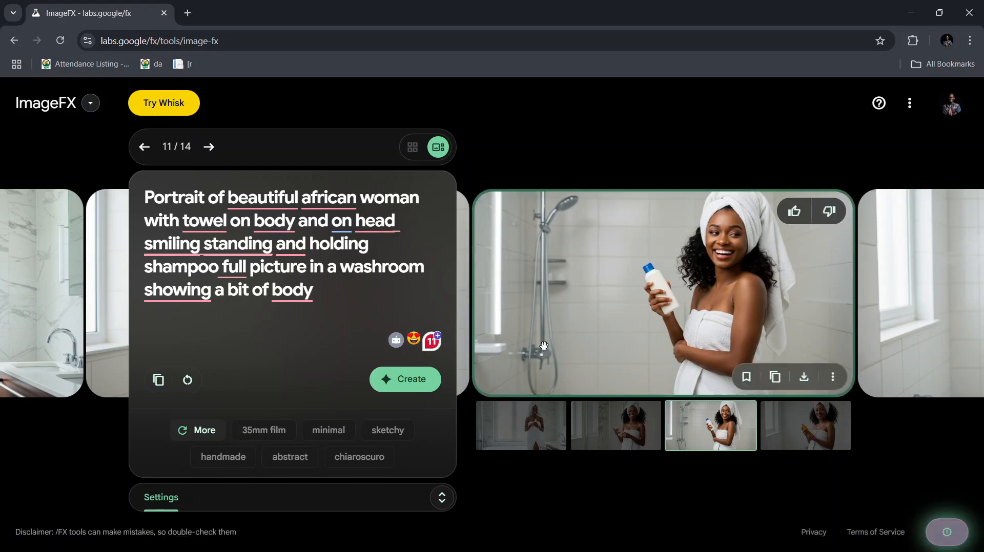